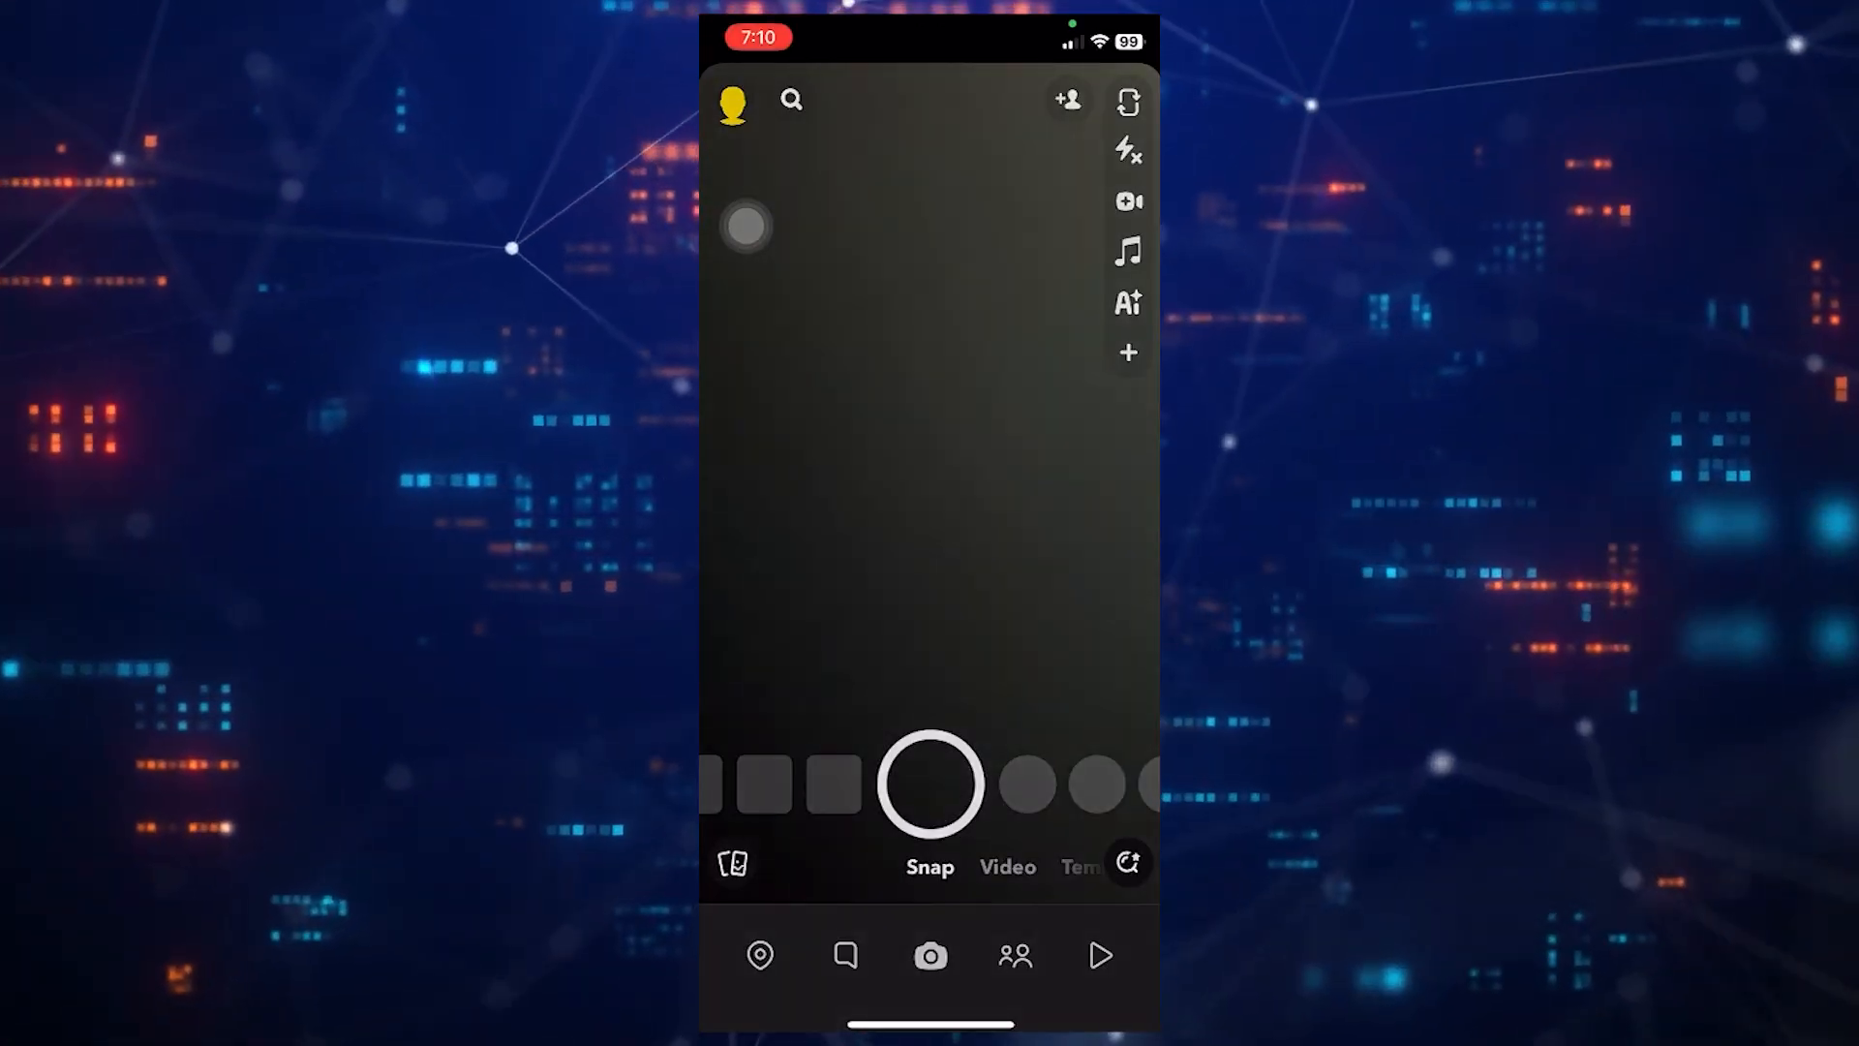
Leave the camera and show the Chat list with recent conversations.
left_click(1065, 99)
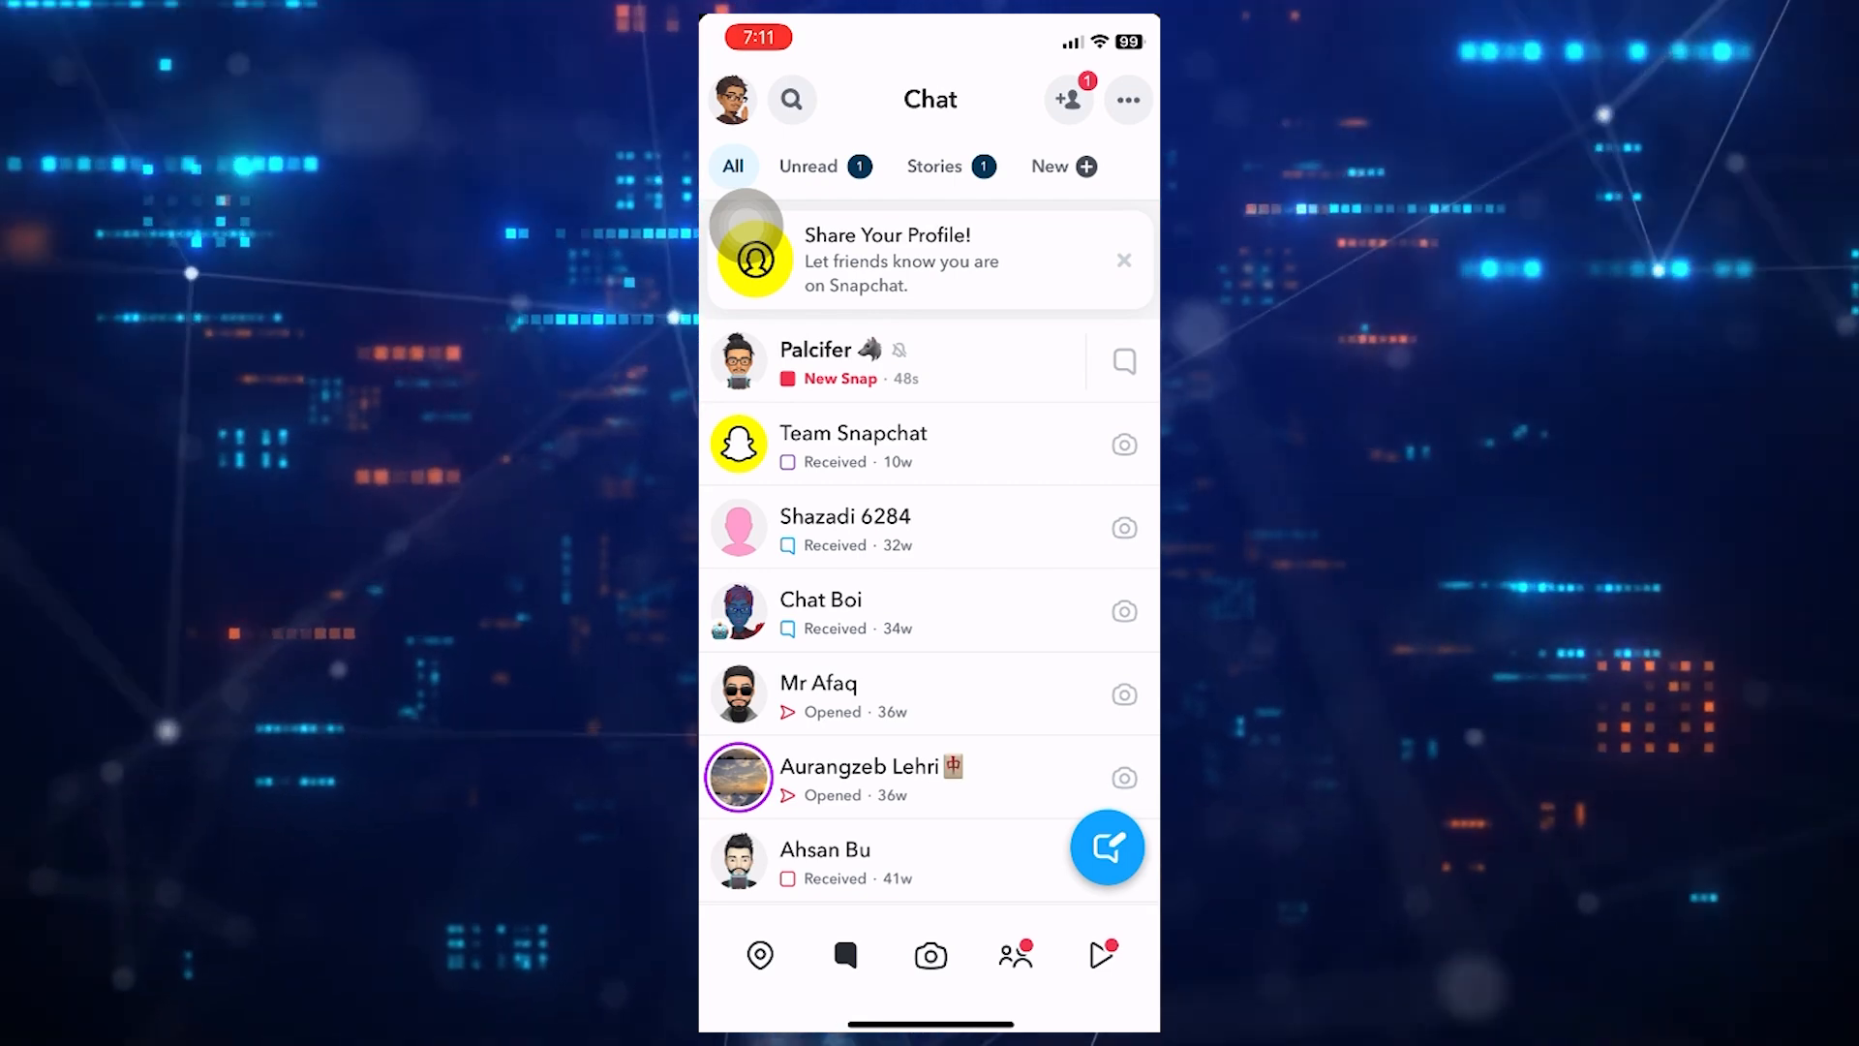
Enter the conversation marked New Snap and request a replay of a viewed snap.
left_click(800, 445)
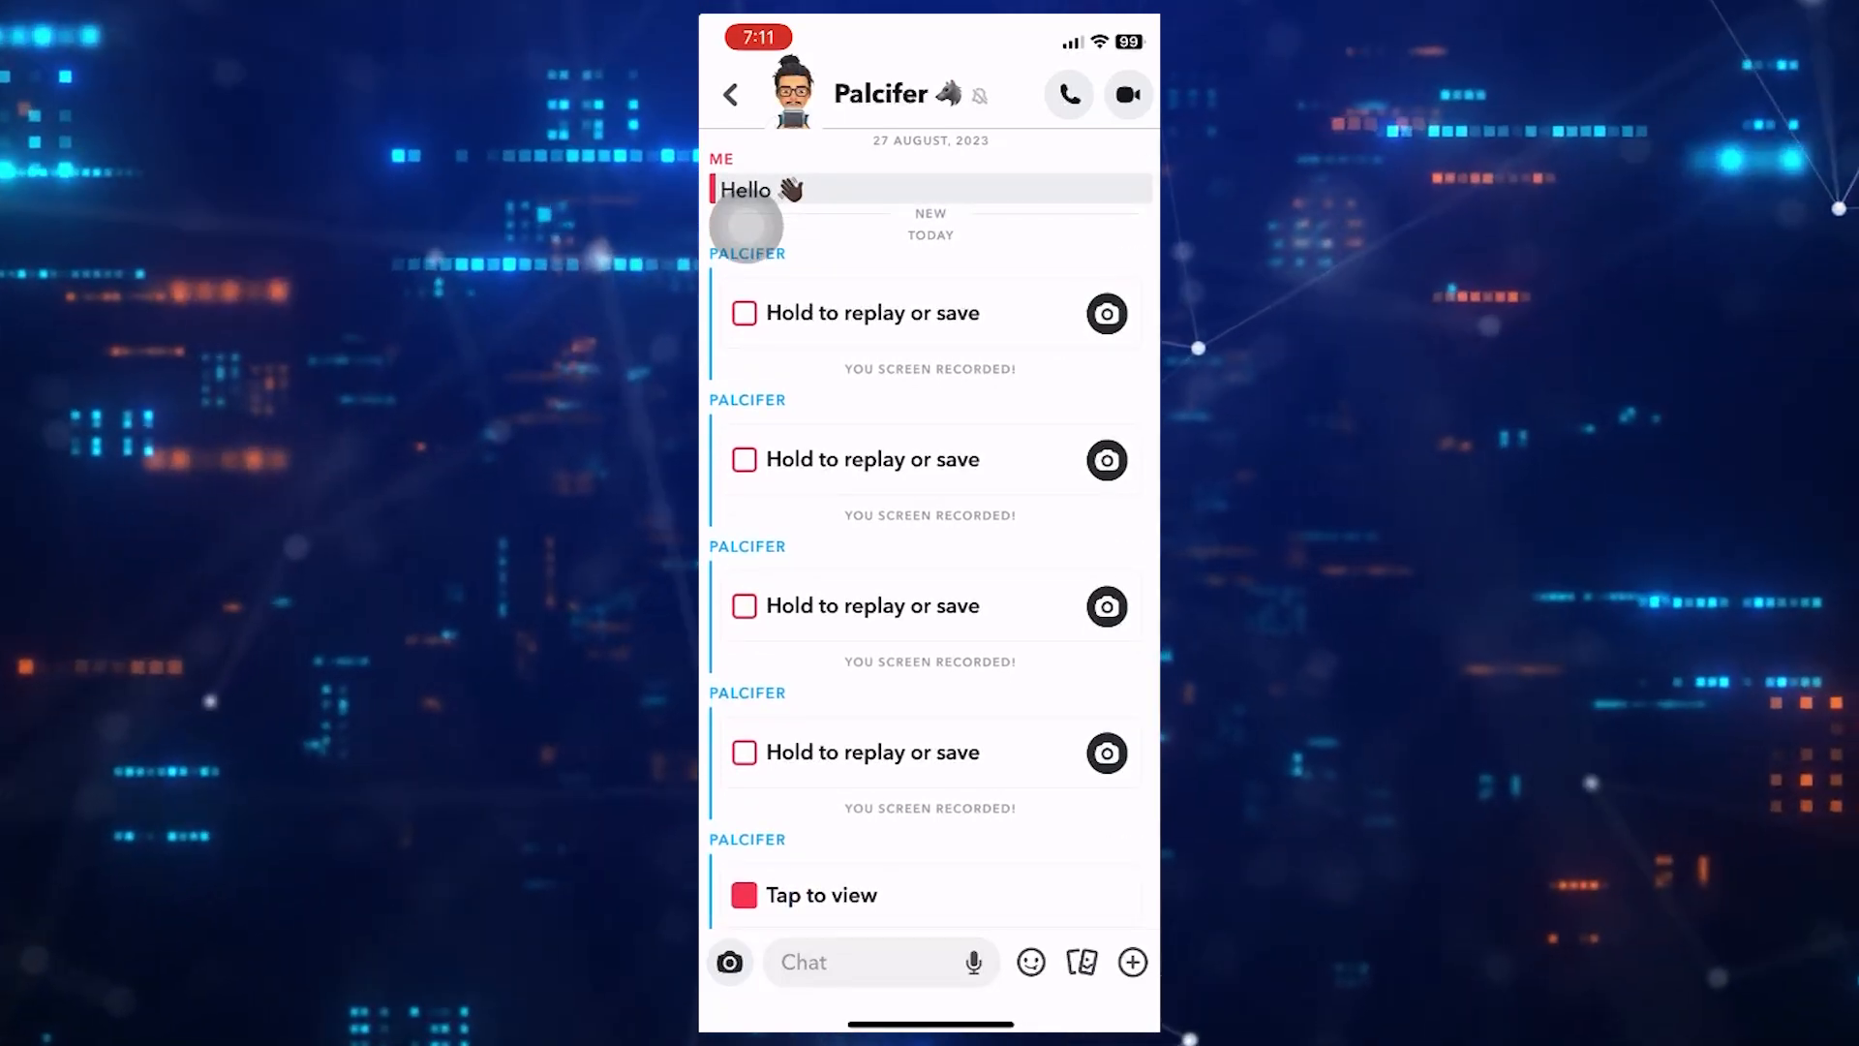
left_click(873, 459)
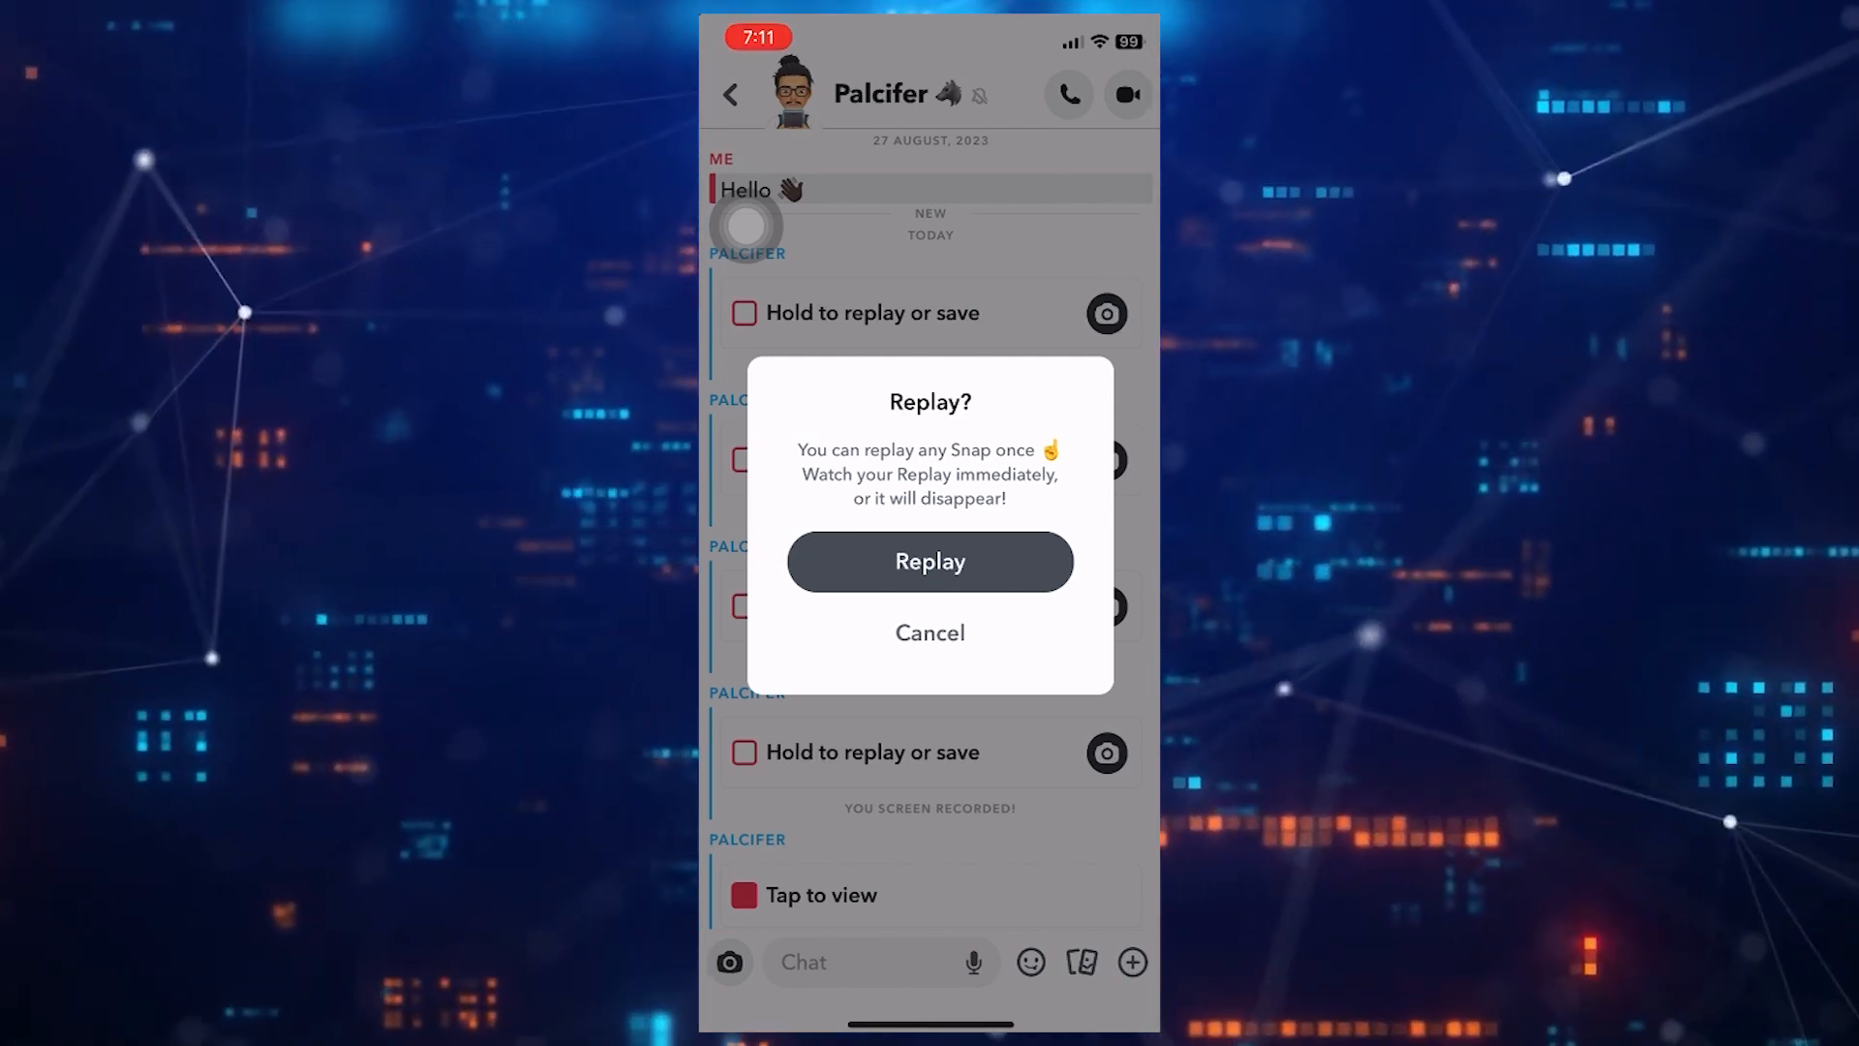
left_click(930, 632)
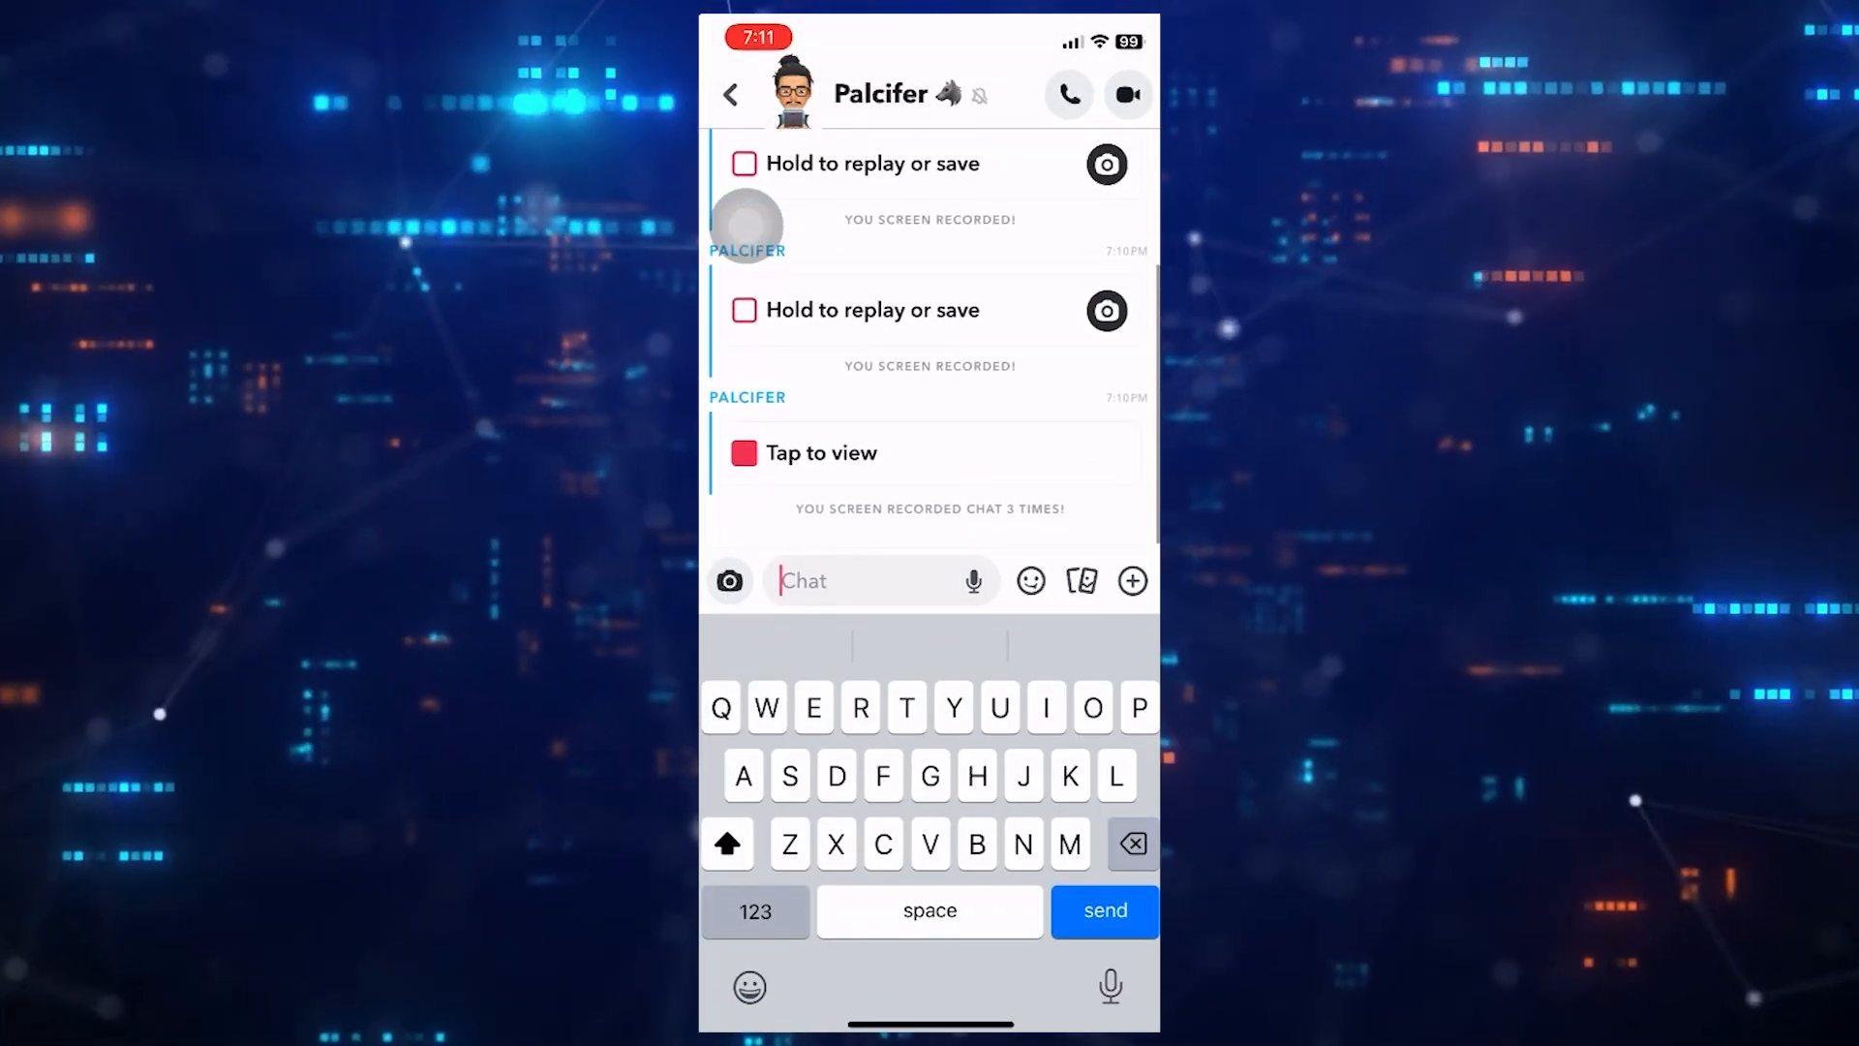
Watch the 'Tap to view' snap again so the chat notes 'You replayed a snap'.
left_click(817, 453)
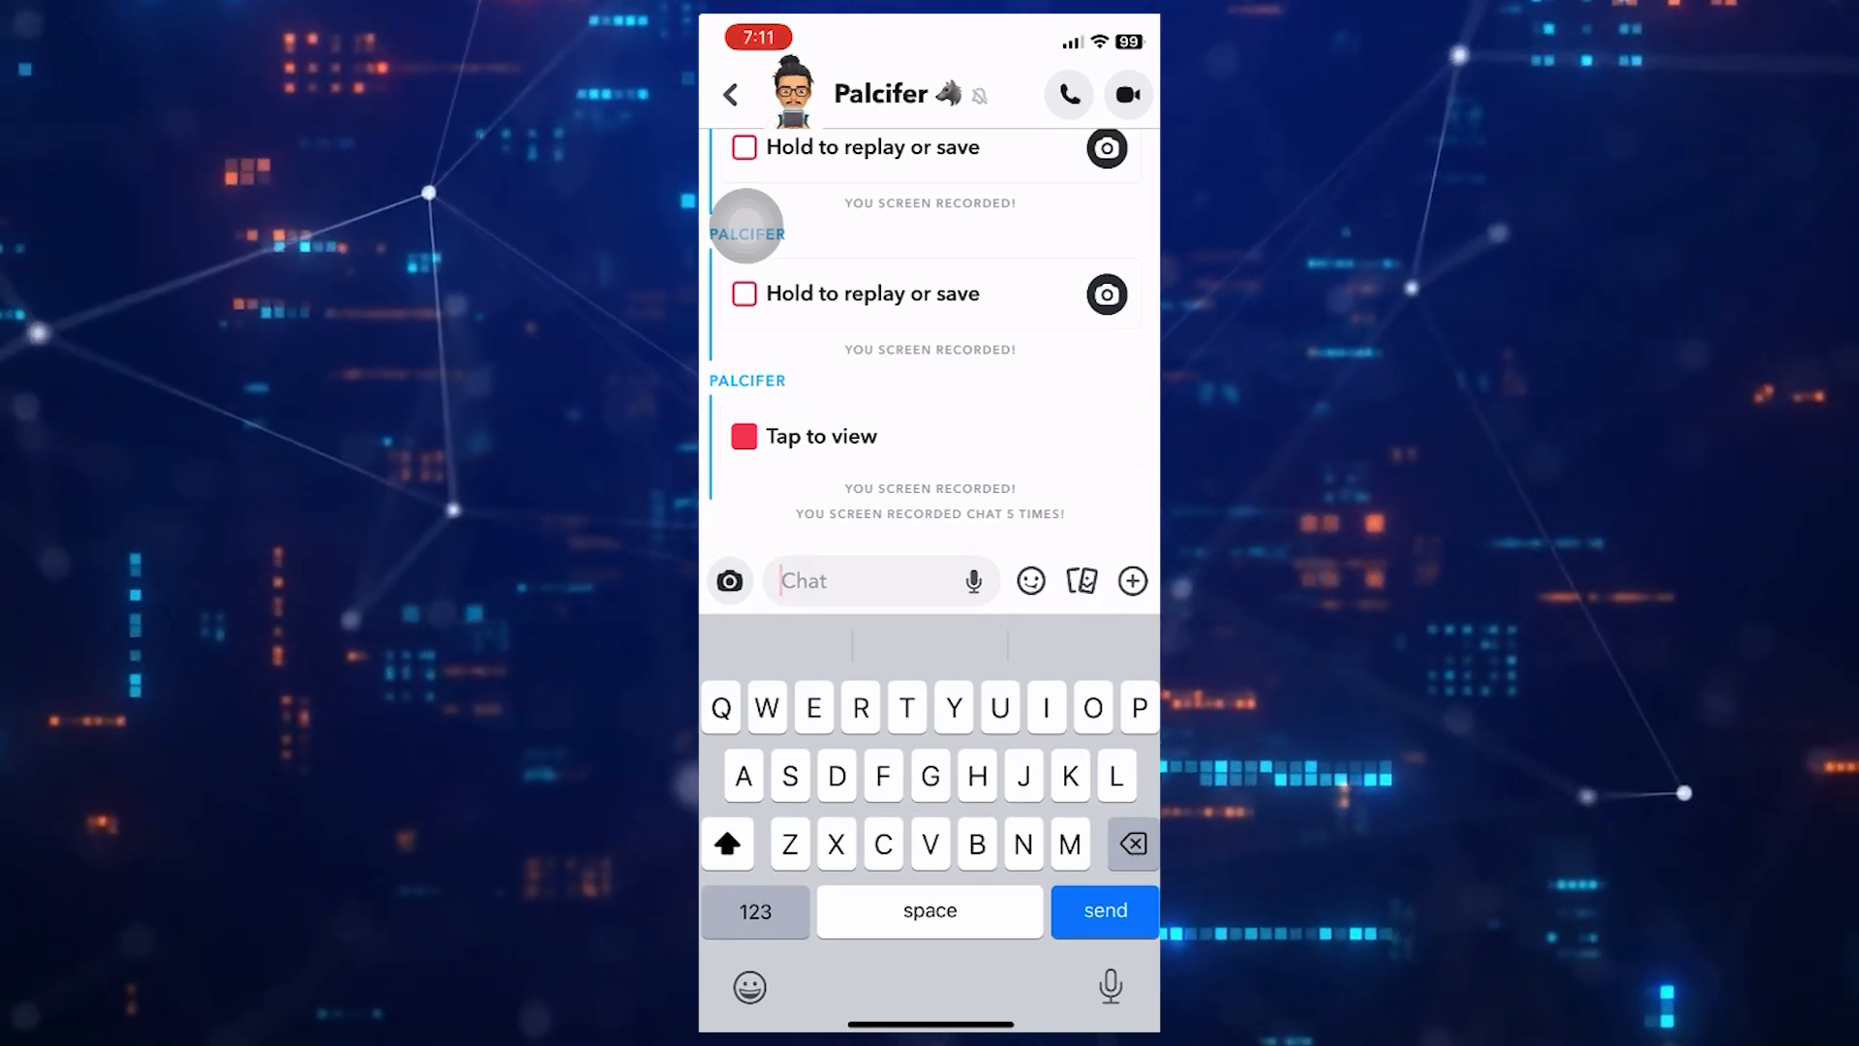
left_click(806, 436)
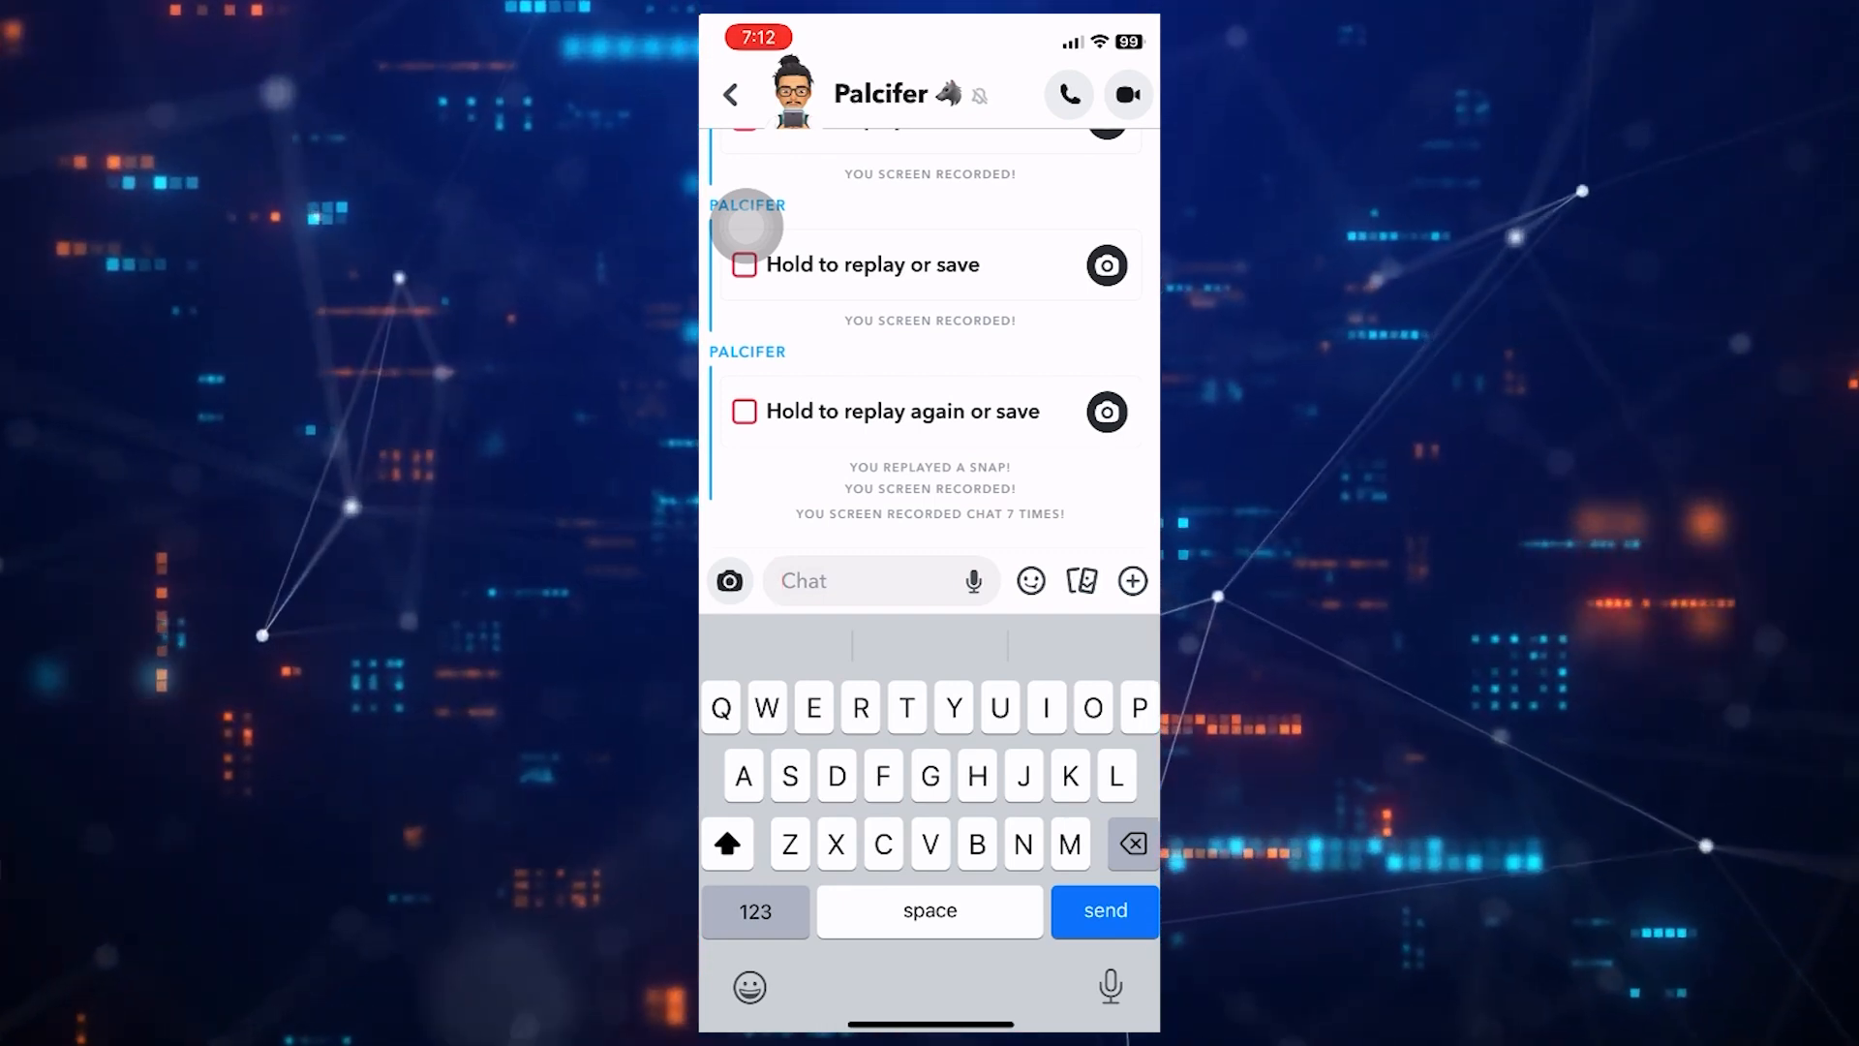
left_click(831, 579)
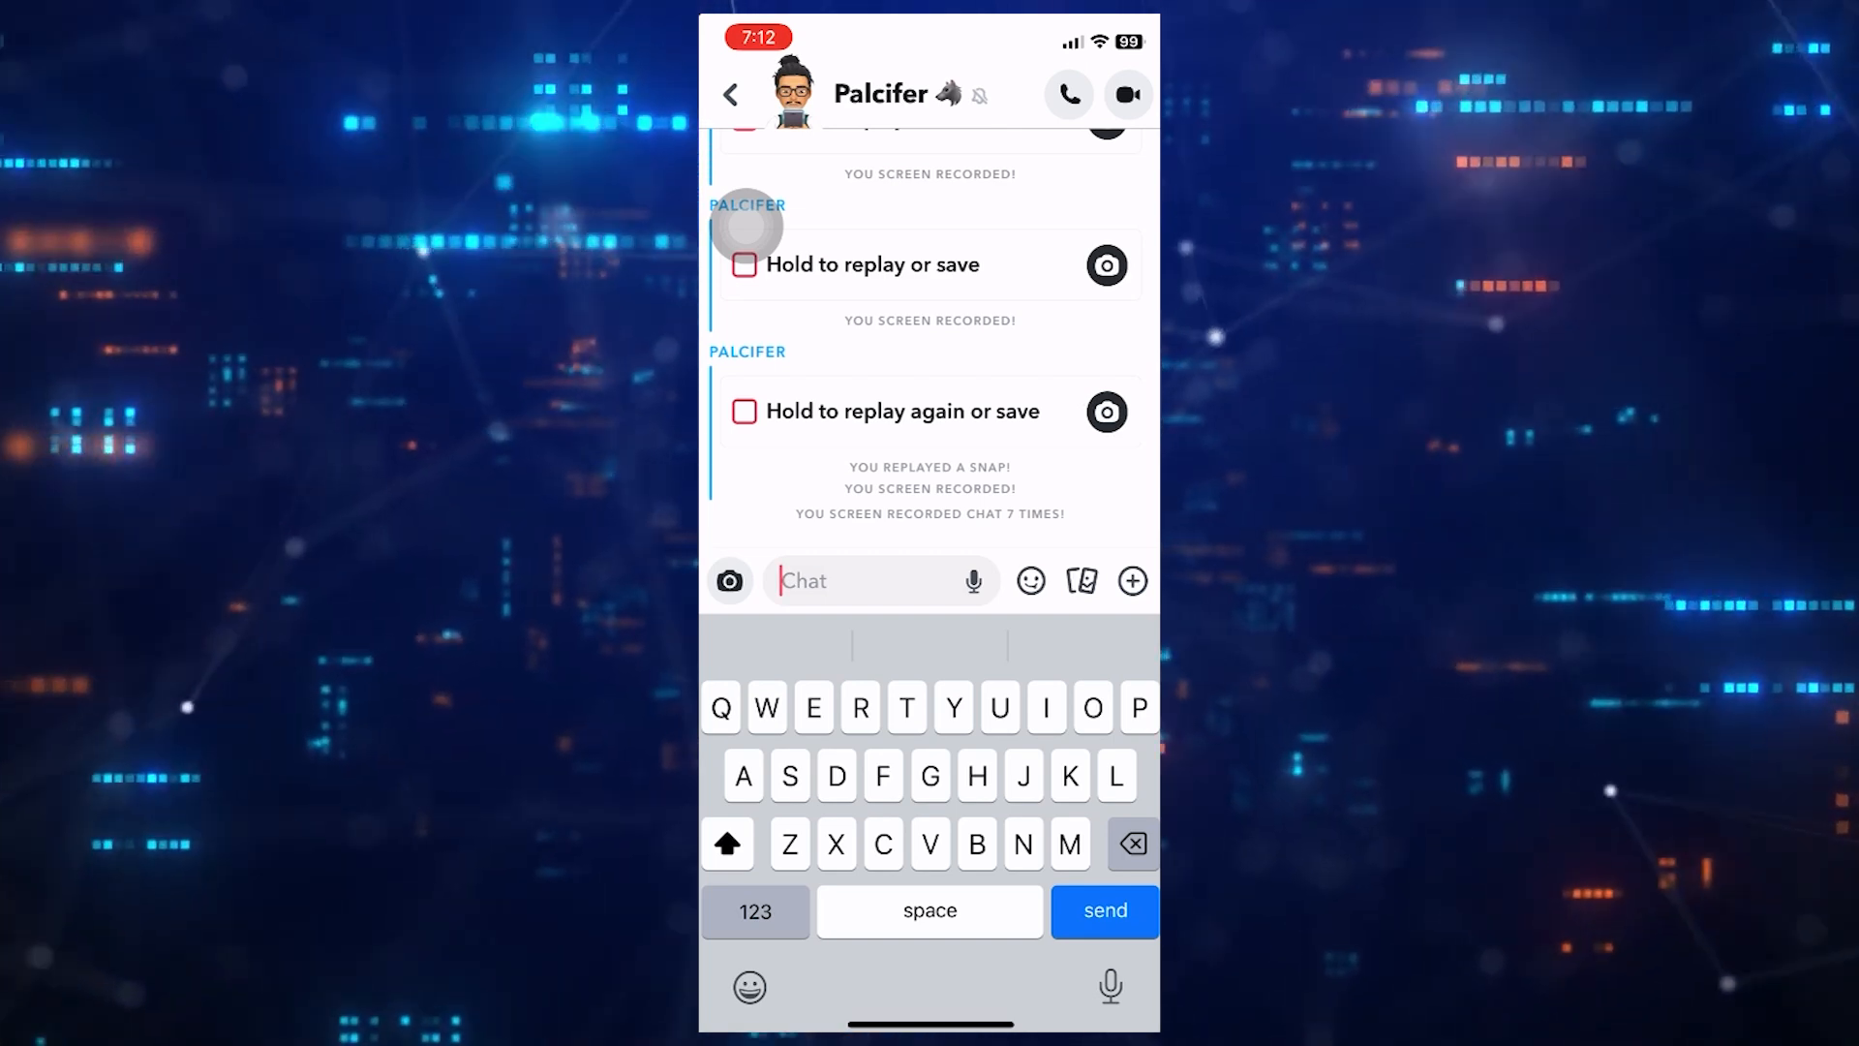
scroll("down", 3)
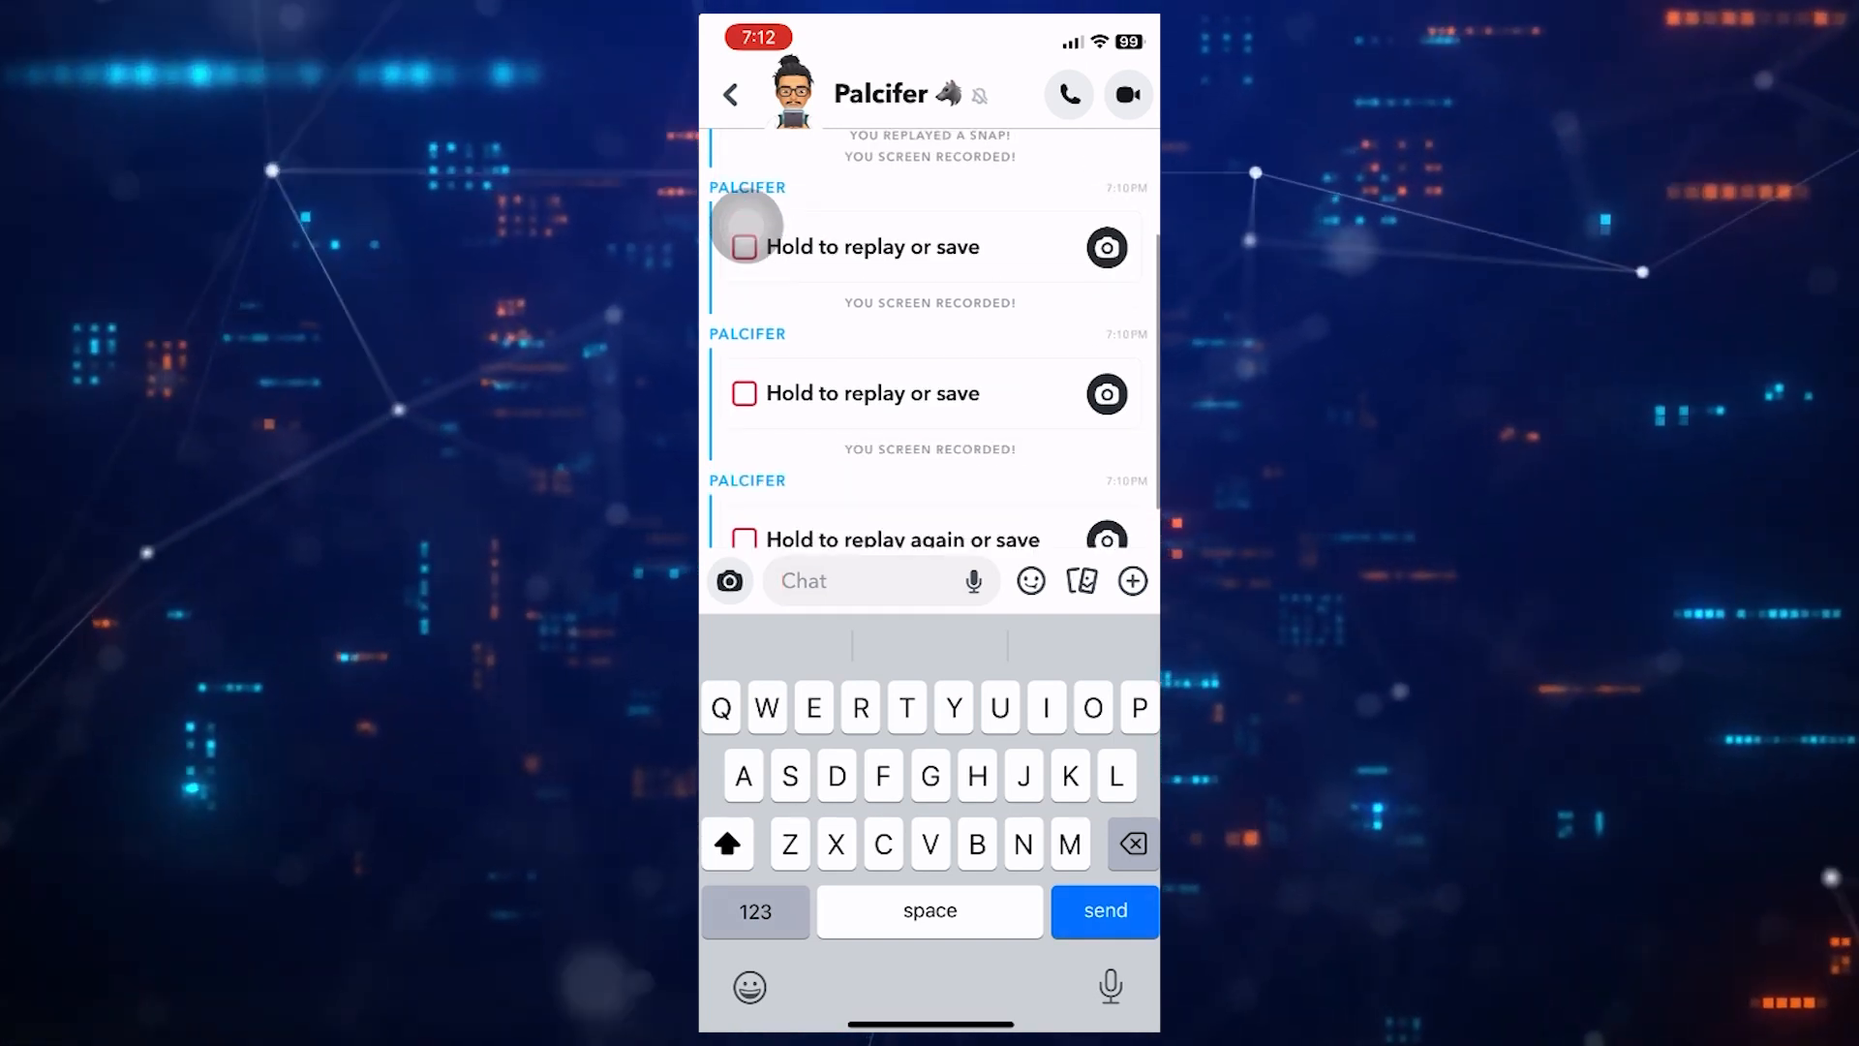